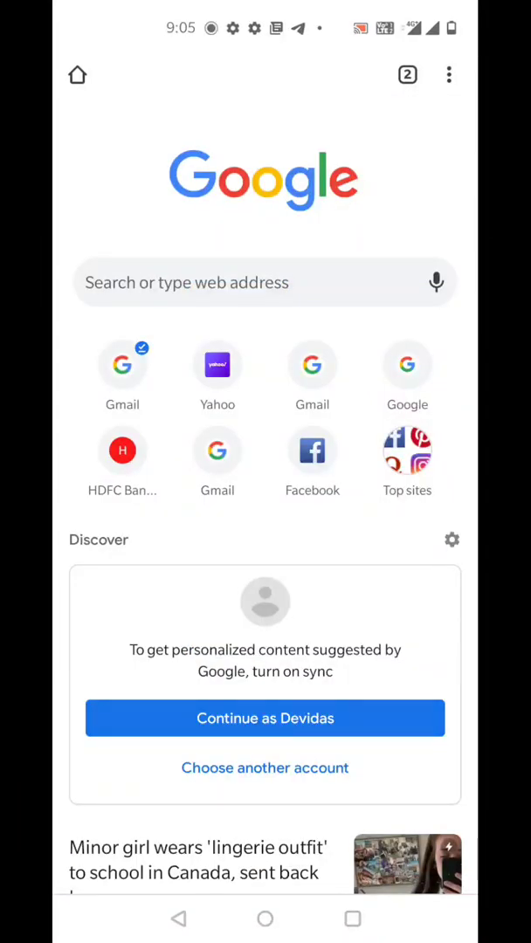
# Search Google for 'tinkercad' using the recent-search suggestion.
pyautogui.click(266, 283)
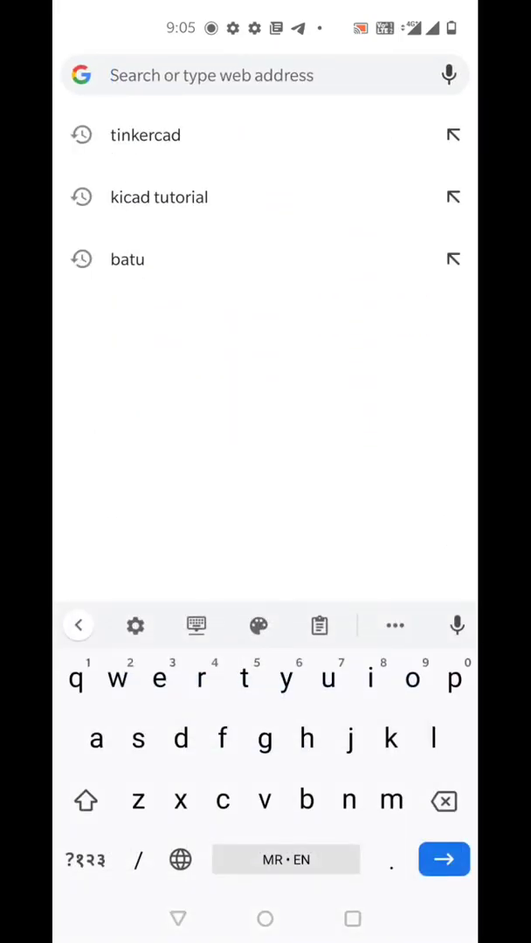
pyautogui.click(145, 134)
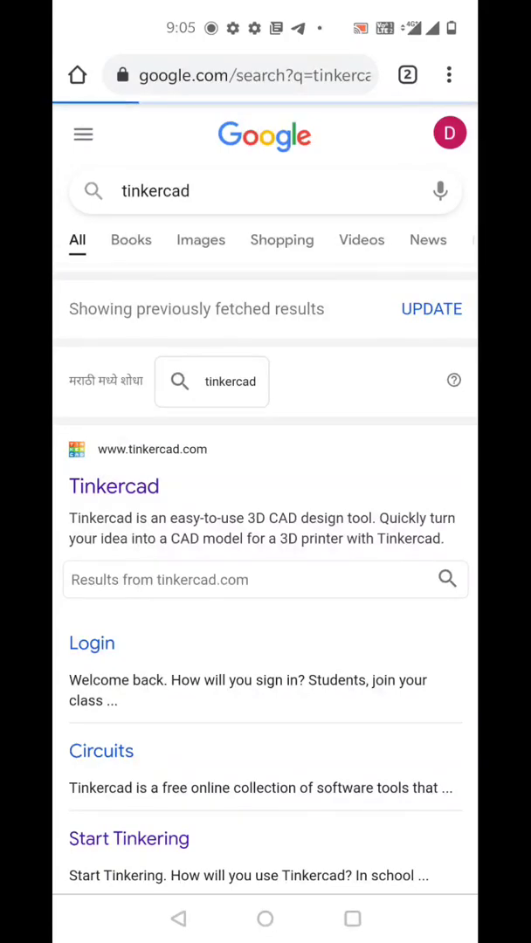
# Follow the Tinkercad search result through to the Tinkercad dashboard.
pyautogui.click(113, 485)
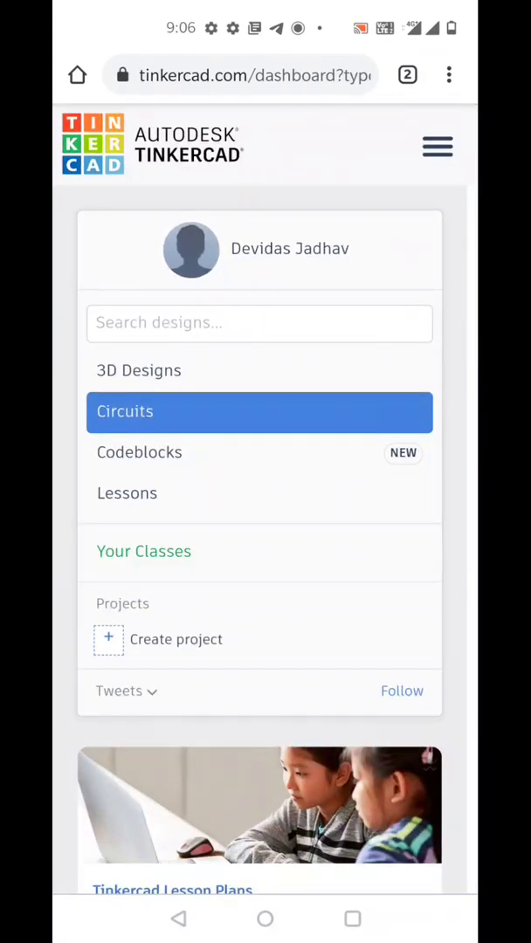
# Reach the gallery search page via the site menu and Teach page.
pyautogui.click(437, 147)
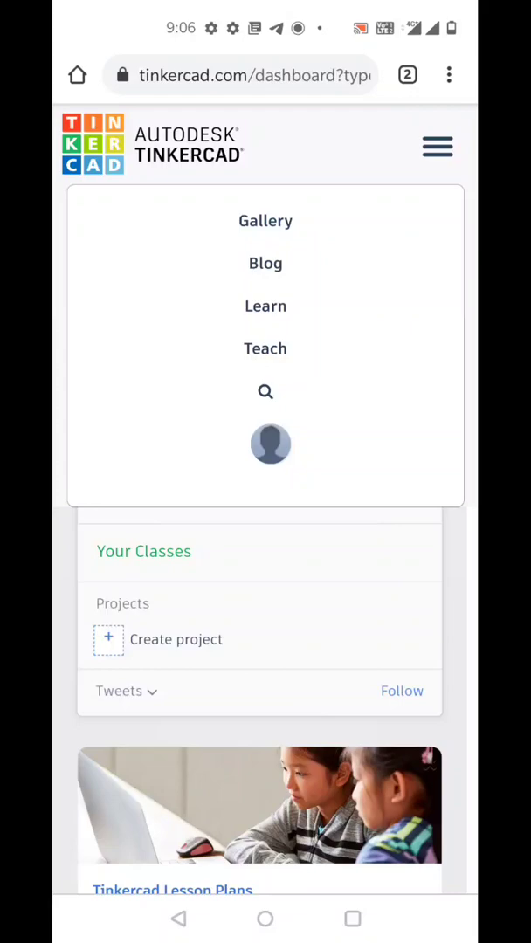
pyautogui.click(265, 356)
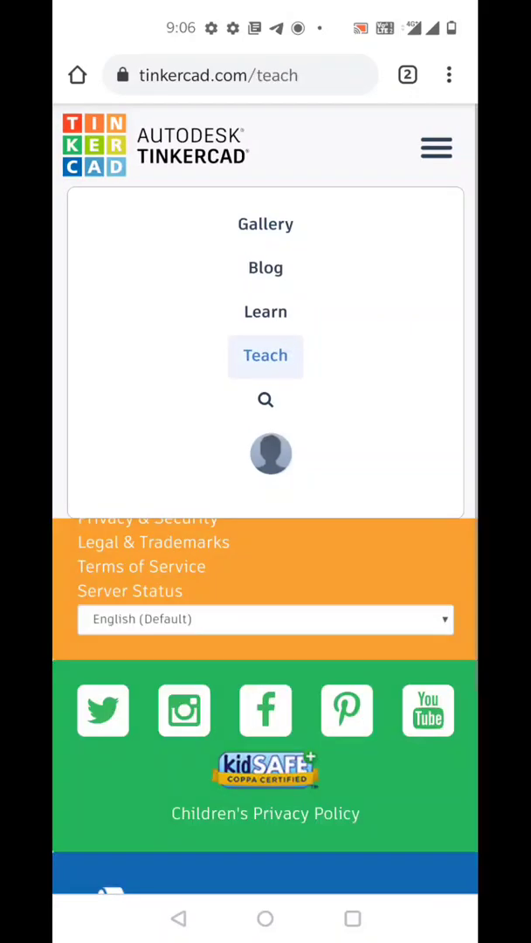
pyautogui.click(266, 400)
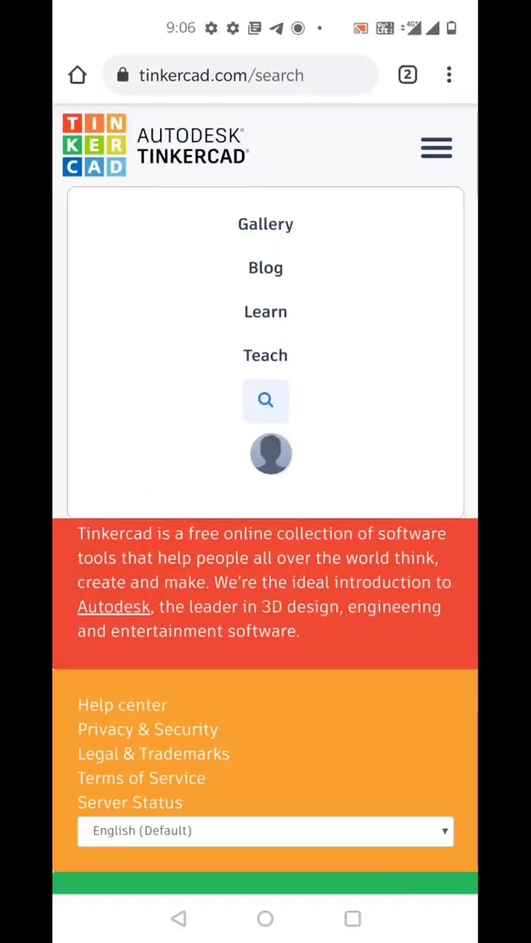
pyautogui.scroll(-3)
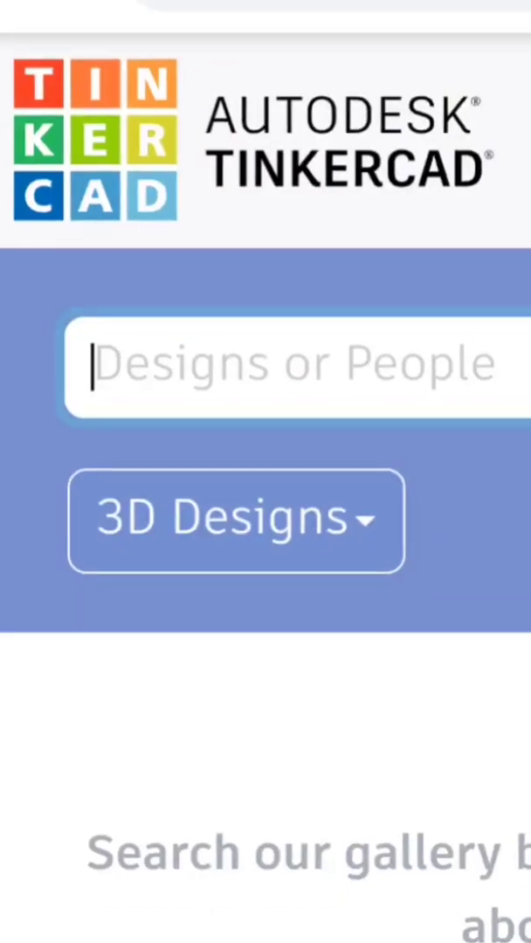
# Search the gallery for 'Arduino' and look through the 3D design results.
pyautogui.write('Ar')
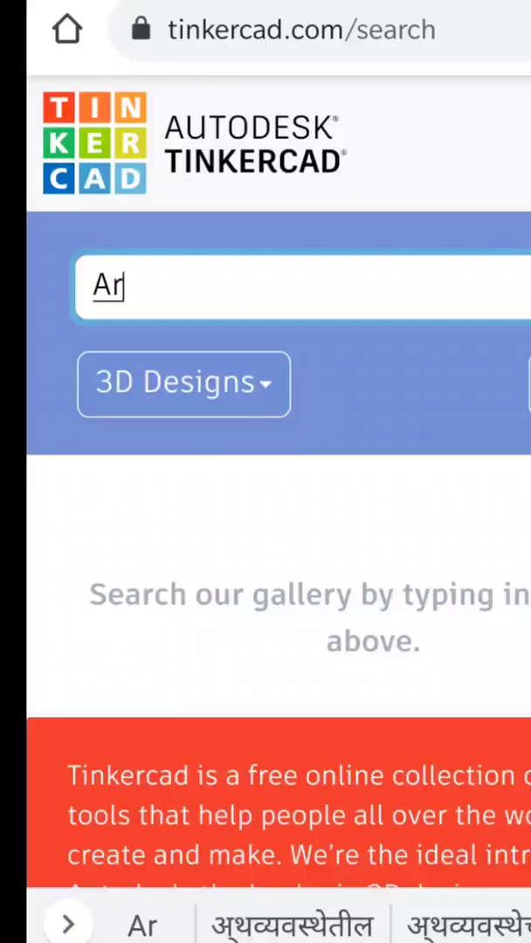
pyautogui.write('duino')
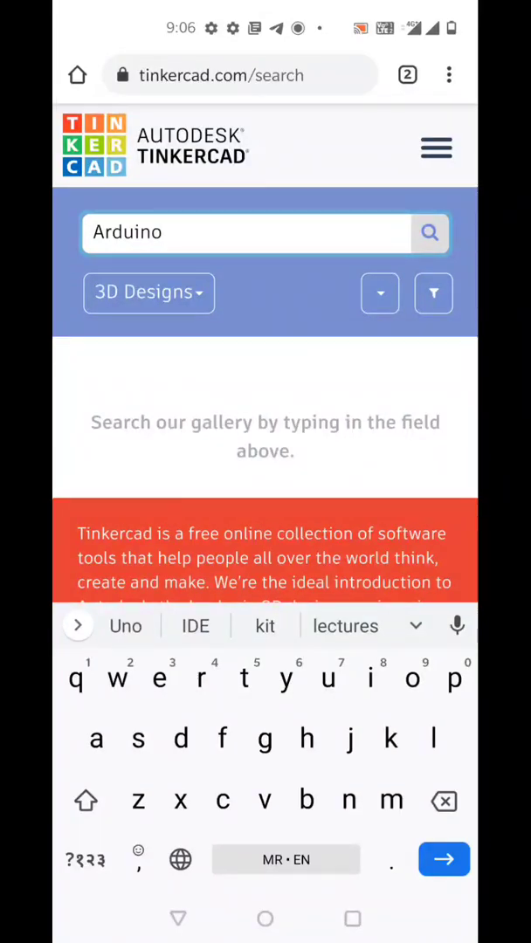
pyautogui.click(430, 232)
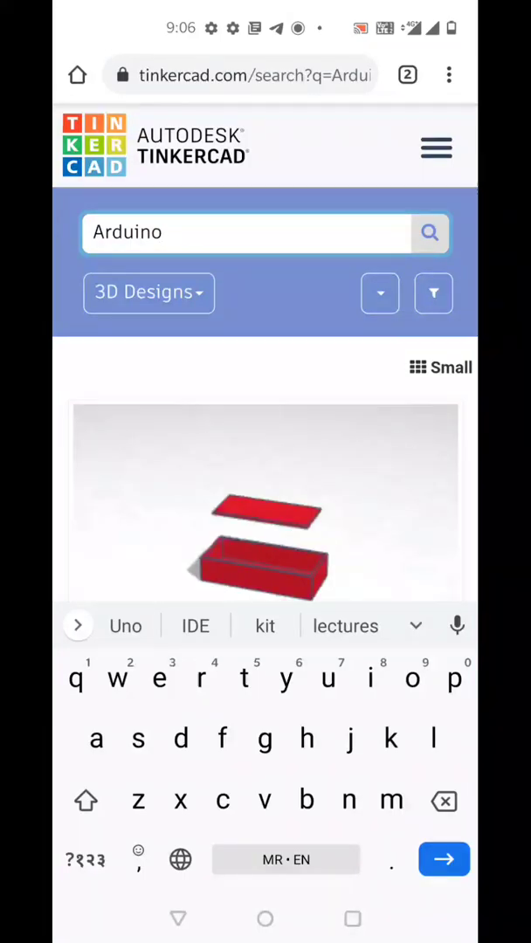
pyautogui.scroll(-3)
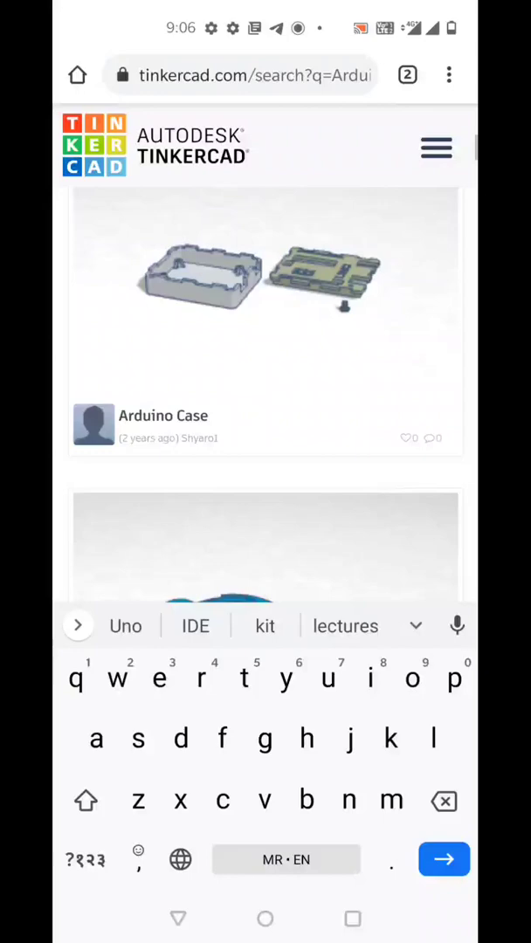
pyautogui.scroll(-3)
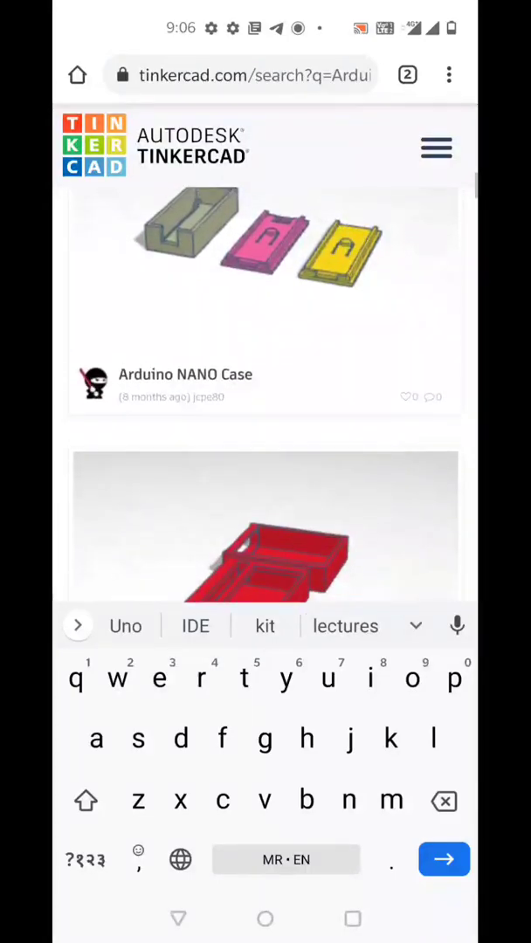
pyautogui.scroll(3)
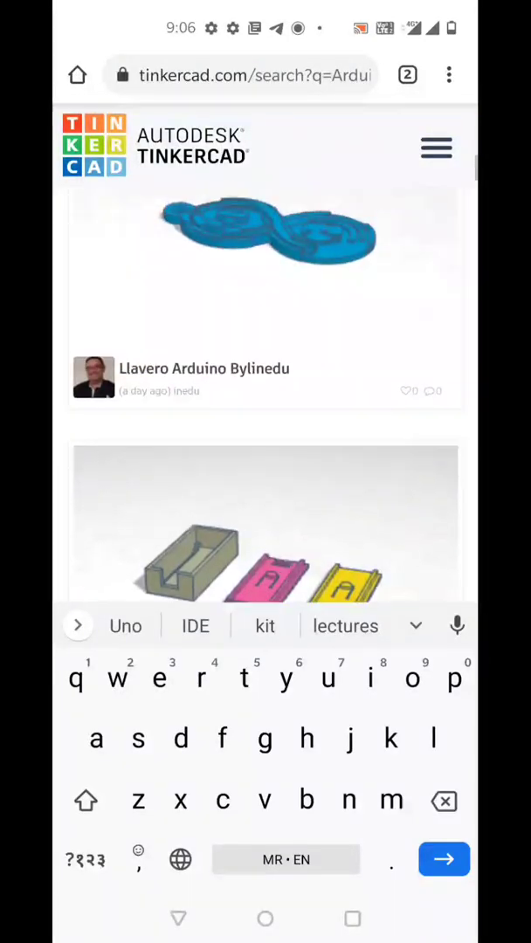
pyautogui.scroll(3)
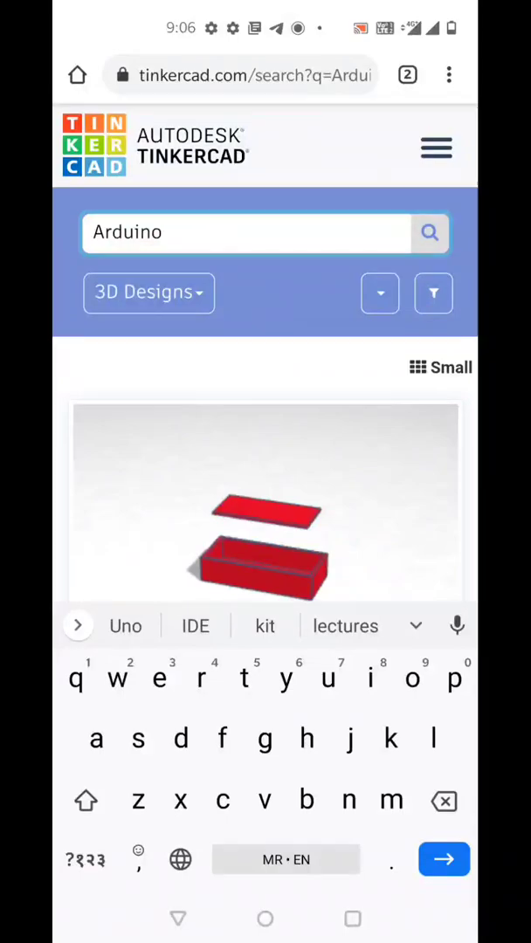
# Filter the Arduino gallery results to Circuits instead of 3D Designs.
pyautogui.click(149, 293)
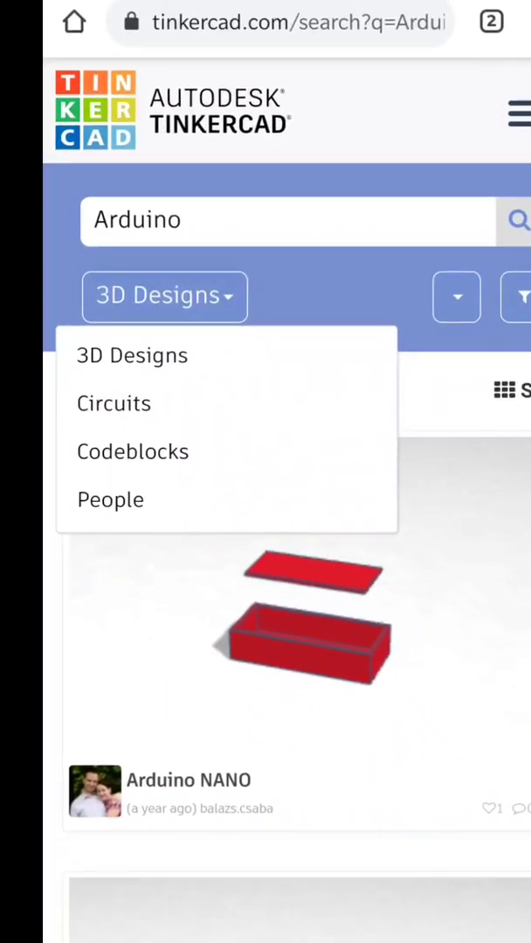
pyautogui.click(113, 403)
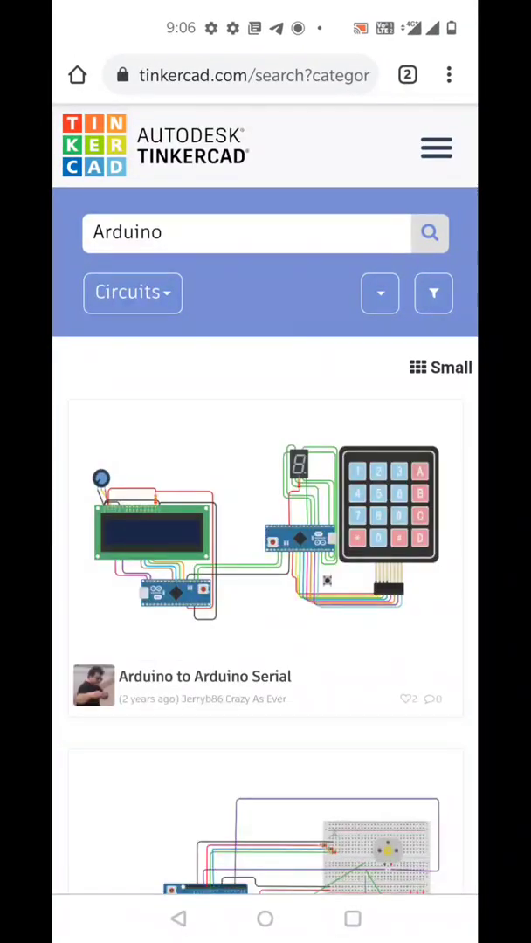
pyautogui.scroll(-3)
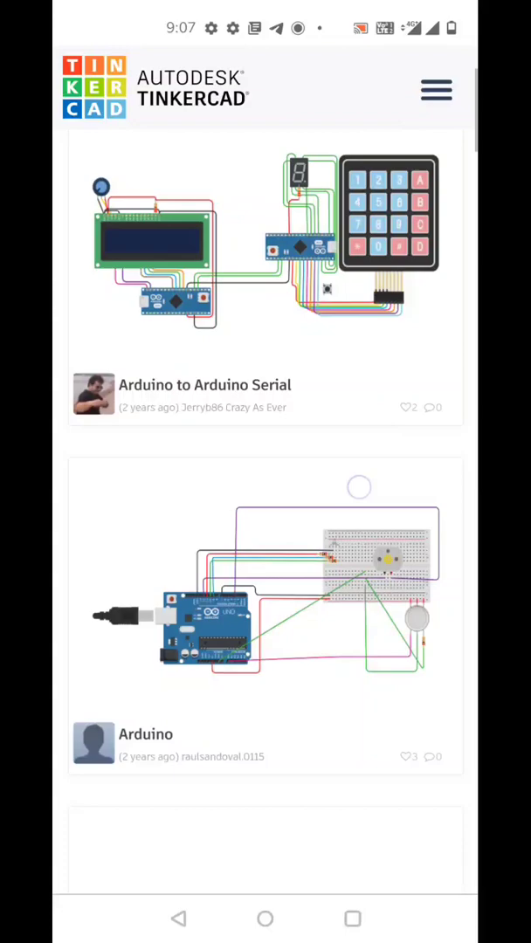
pyautogui.scroll(-3)
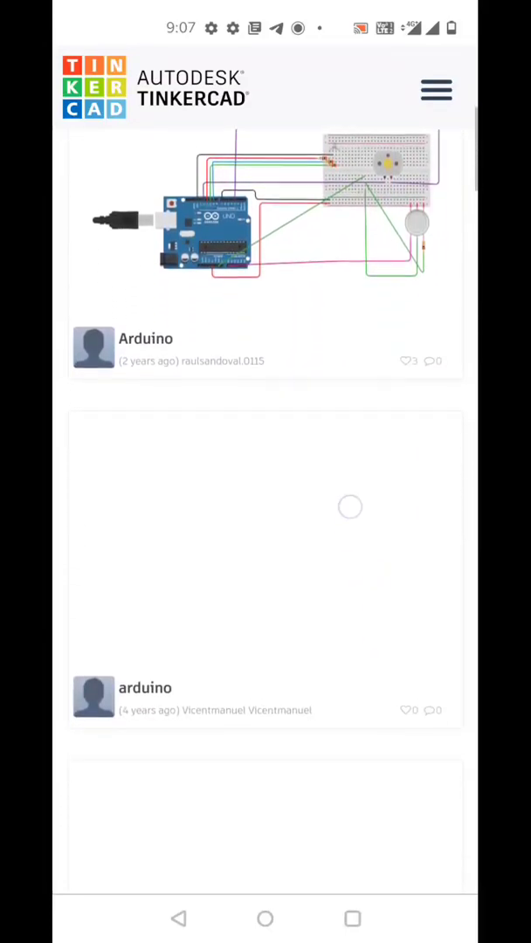
pyautogui.scroll(-3)
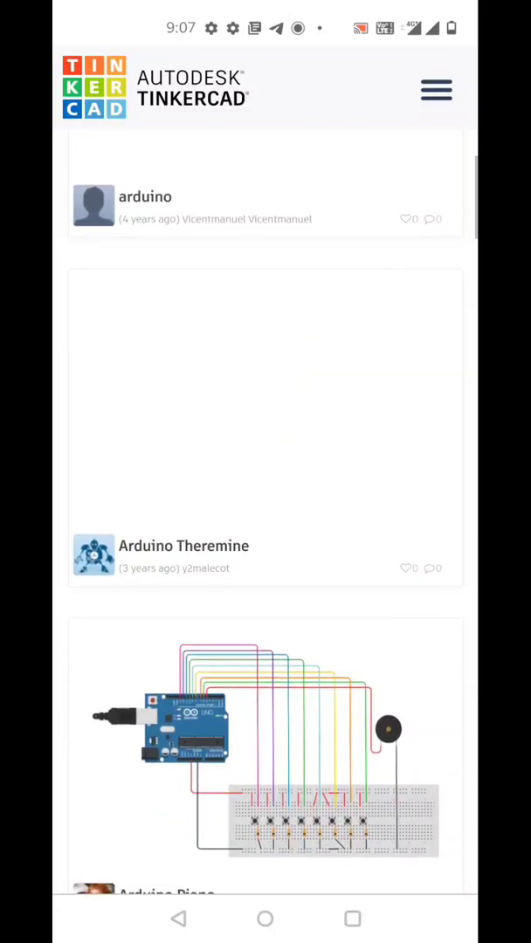
pyautogui.scroll(-3)
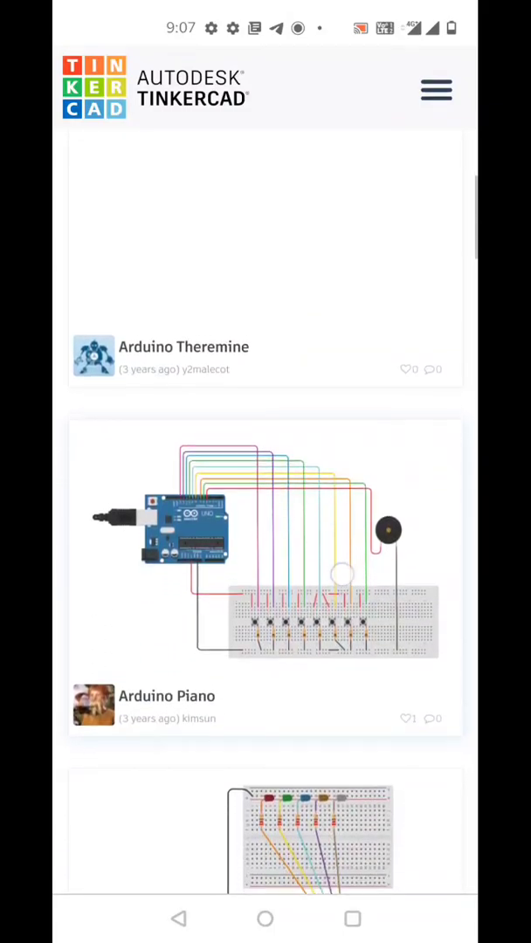
pyautogui.scroll(3)
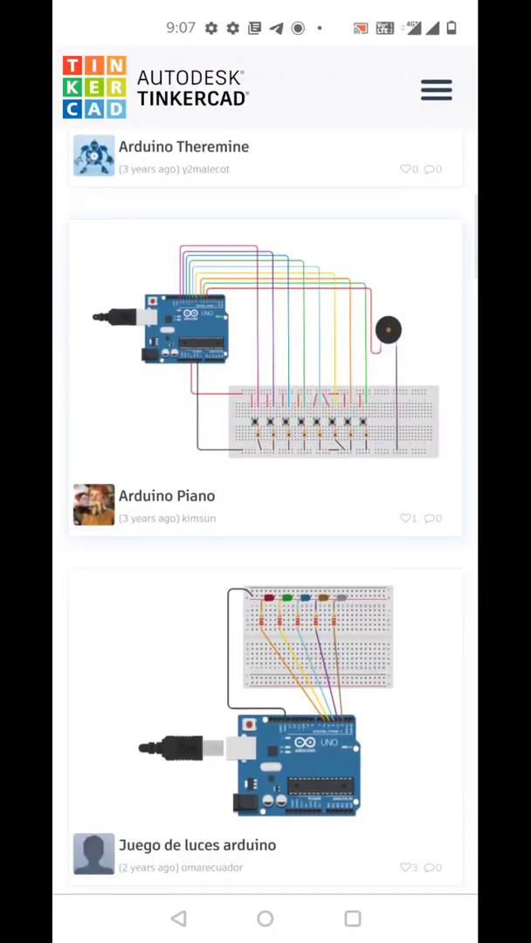
pyautogui.scroll(-3)
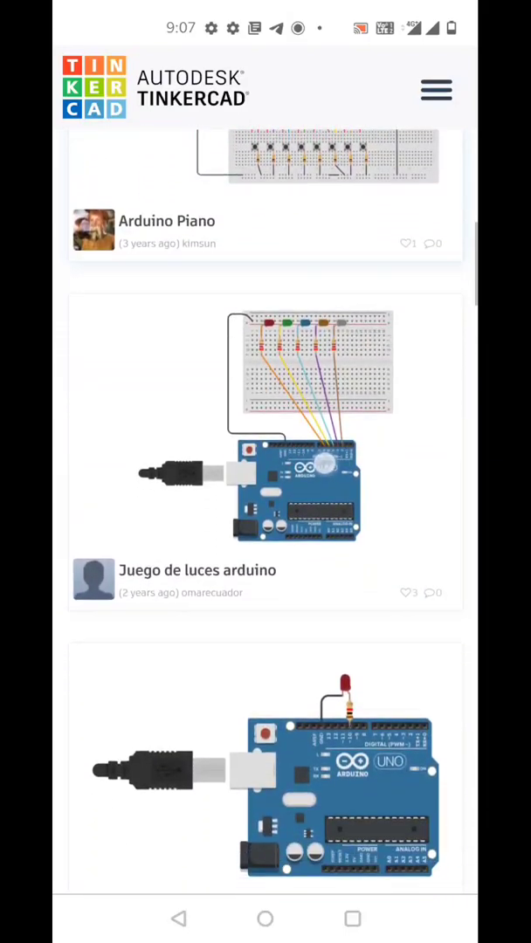
pyautogui.scroll(-3)
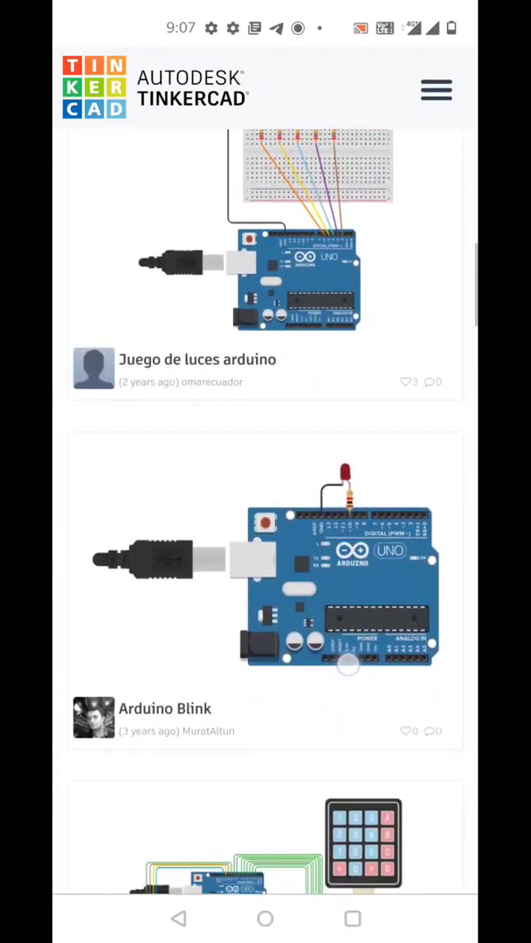
pyautogui.scroll(-3)
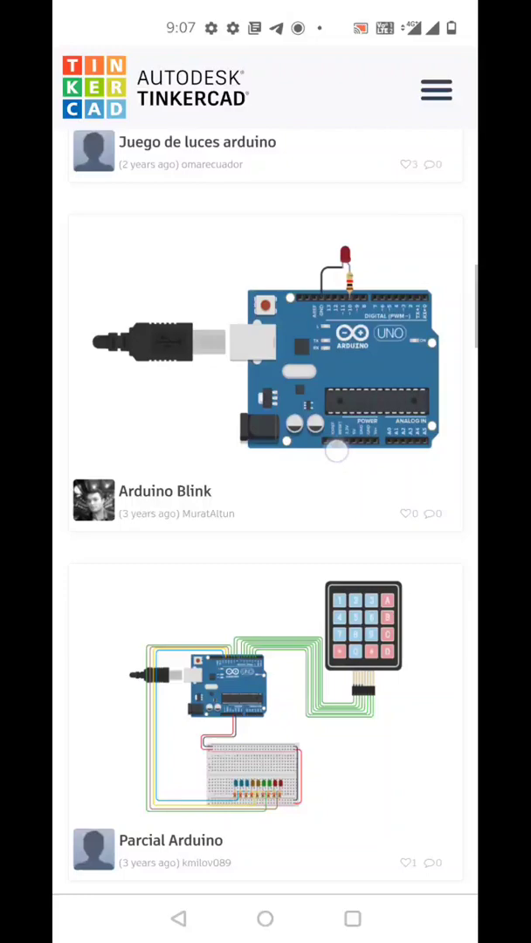
pyautogui.scroll(-3)
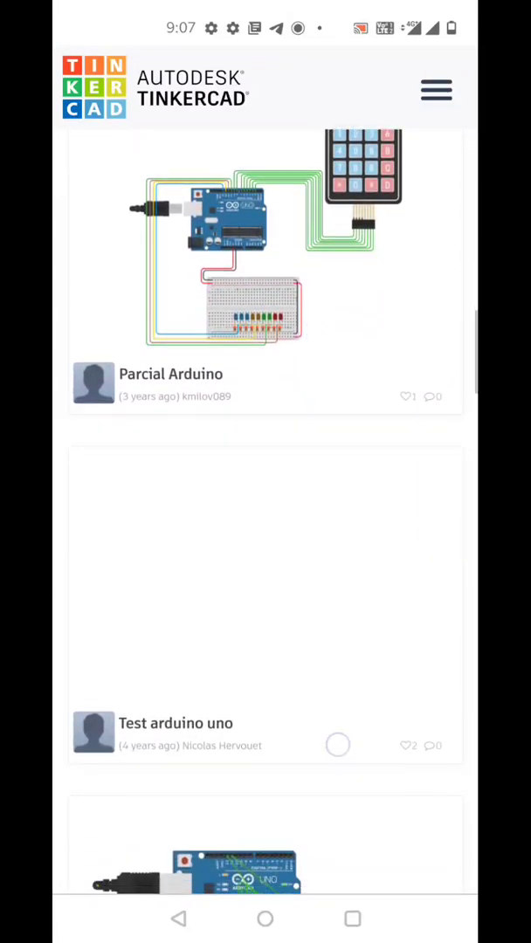
pyautogui.scroll(-3)
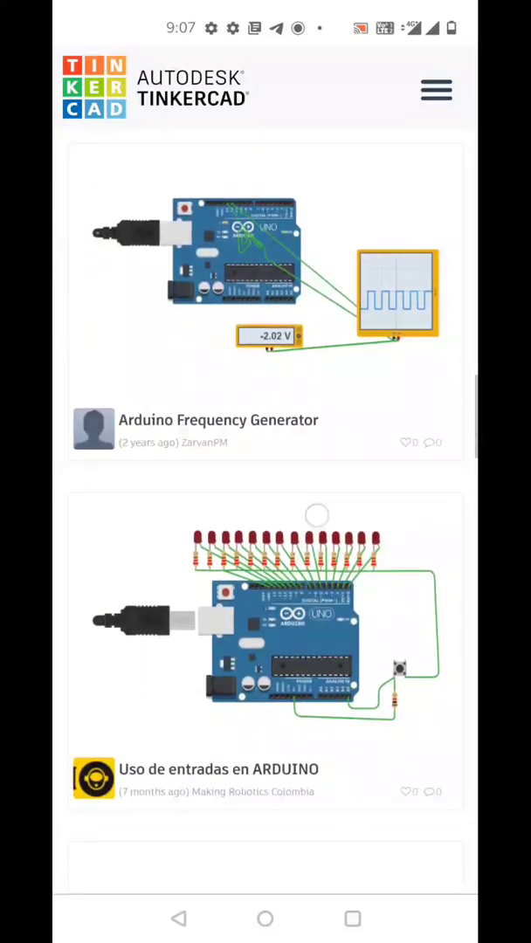
# Scroll the Arduino design gallery before returning to the dashboard.
pyautogui.scroll(-3)
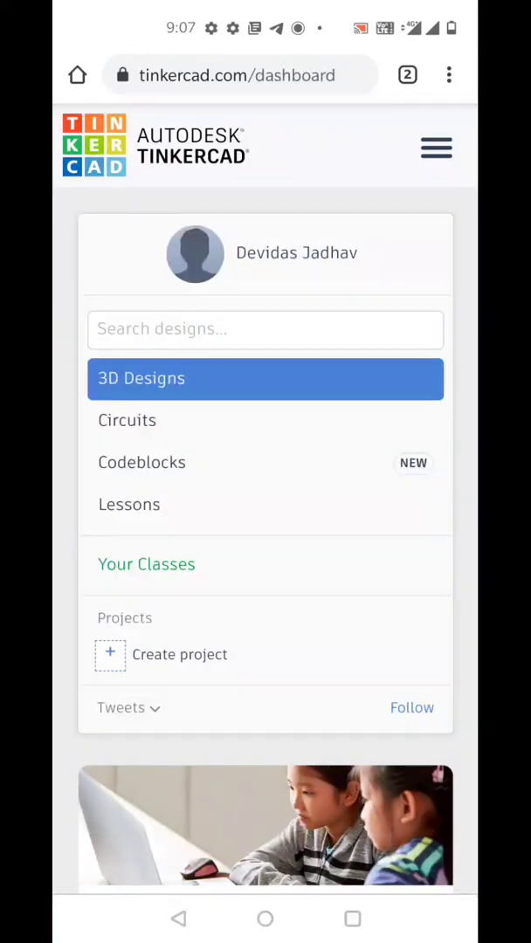
# Search the dashboard designs for 'Arduino un'.
pyautogui.click(265, 328)
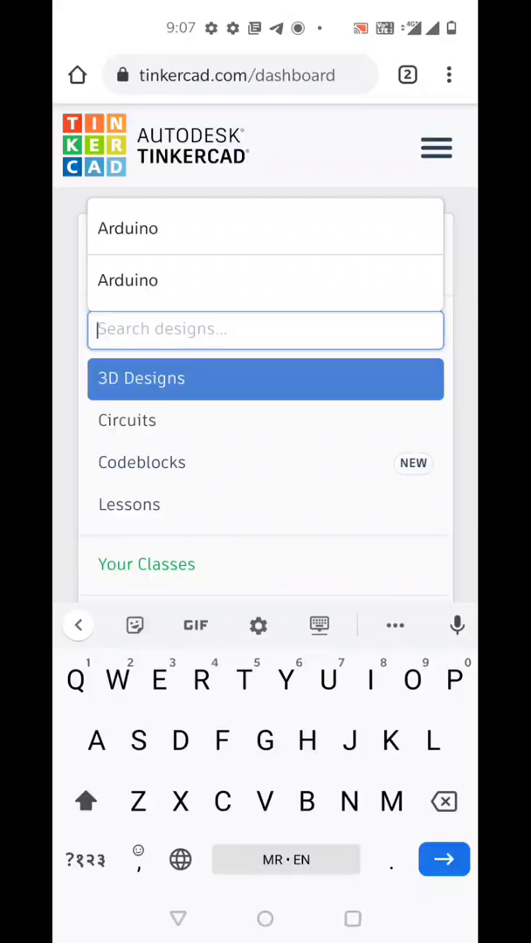
pyautogui.write('Arduino un')
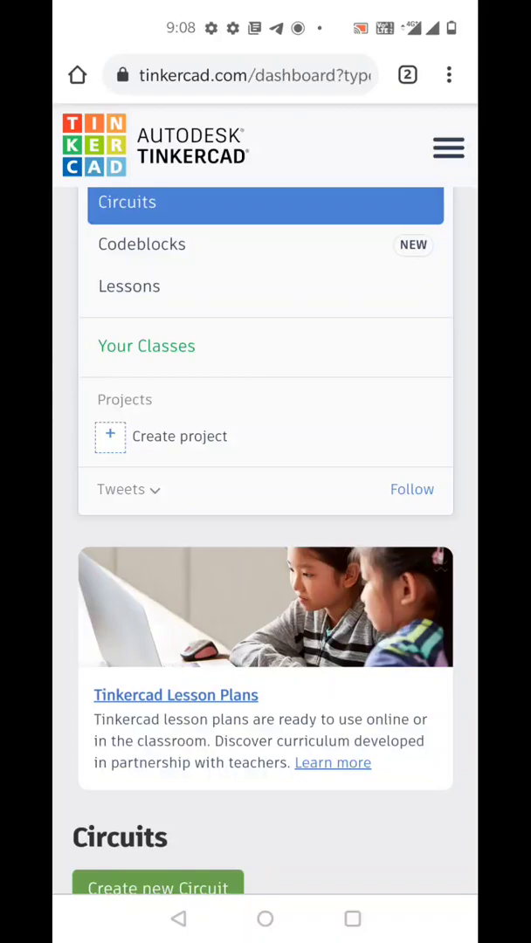
# Scroll the dashboard to bring the Circuits section into view.
pyautogui.scroll(-3)
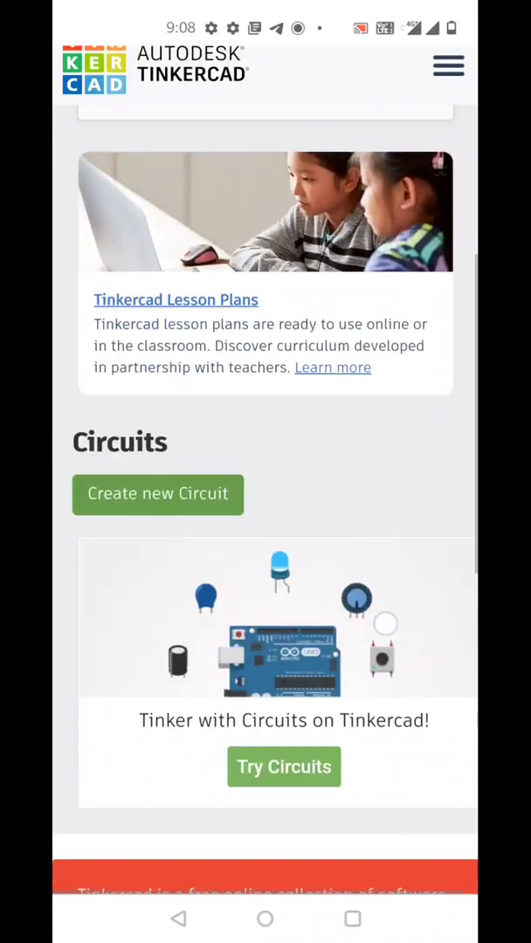
pyautogui.scroll(-3)
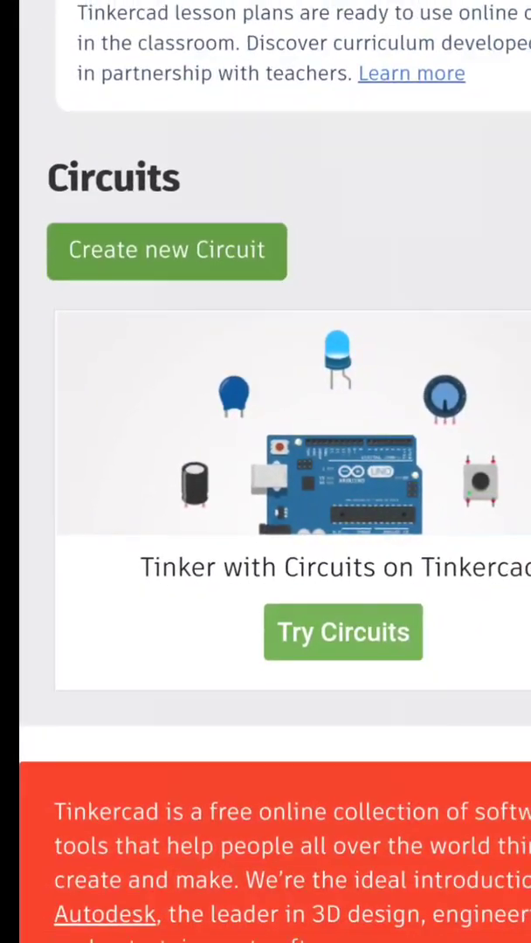
pyautogui.scroll(3)
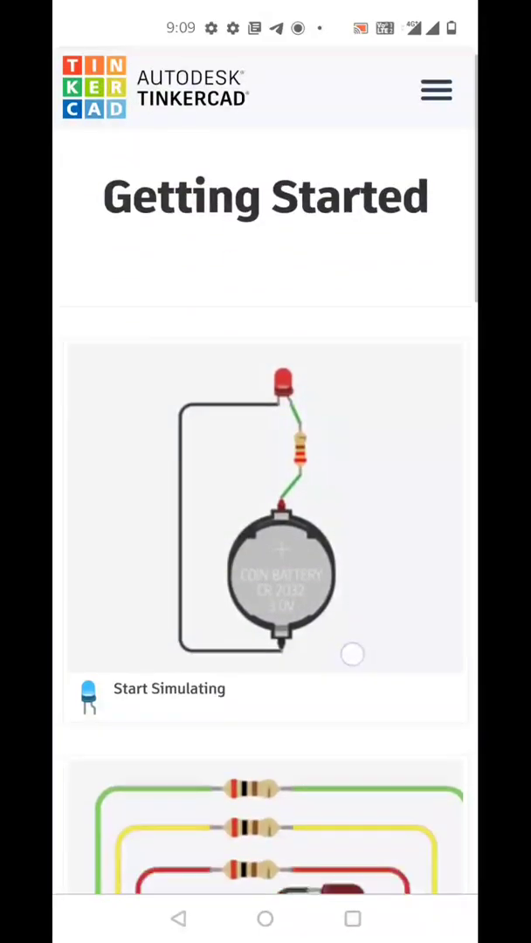
# Browse the Getting Started lessons and open Start Simulating in the circuit editor.
pyautogui.scroll(-3)
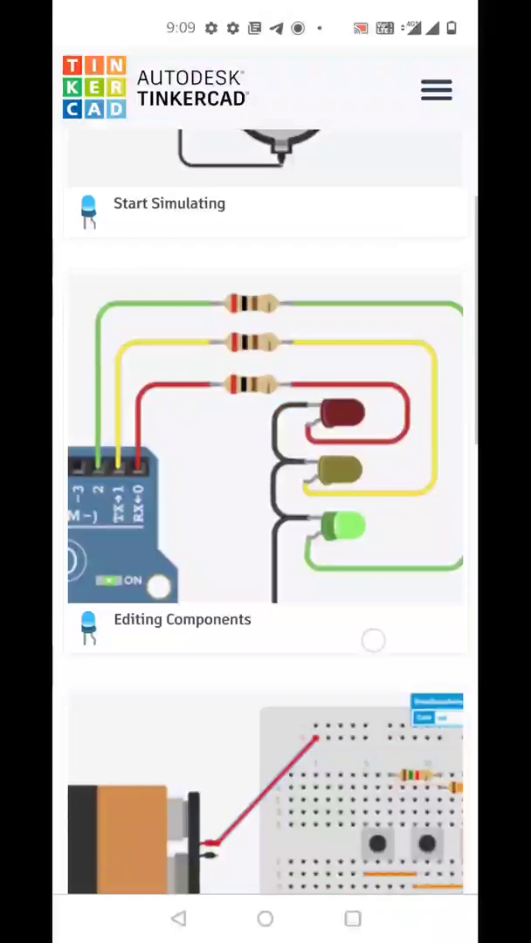
pyautogui.scroll(-3)
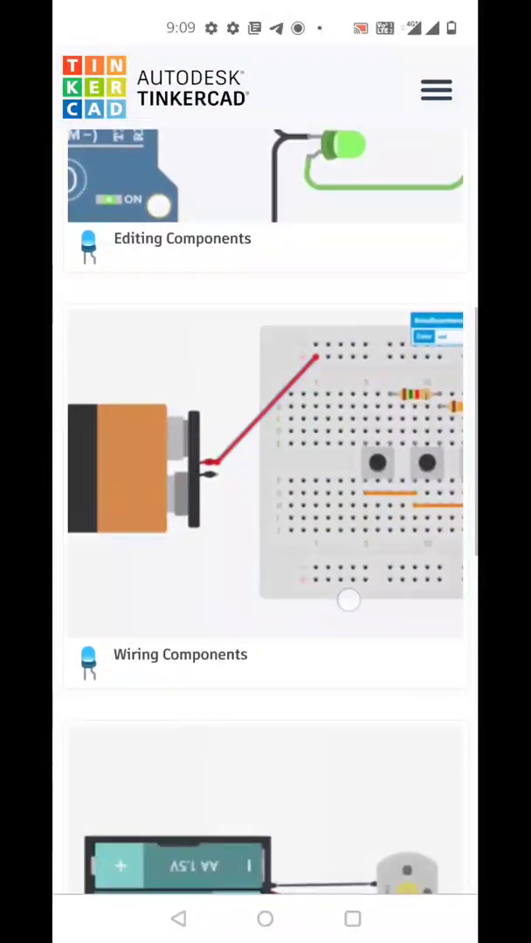
pyautogui.scroll(-3)
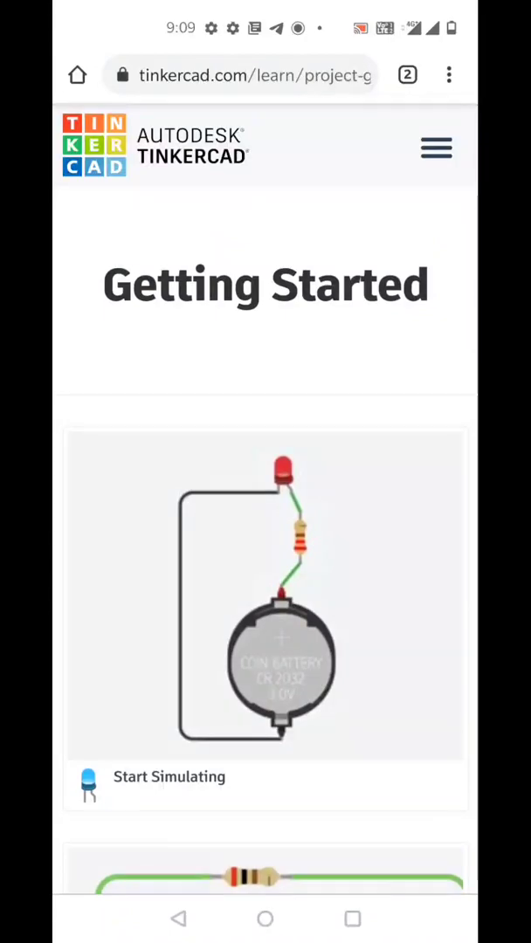
pyautogui.scroll(-3)
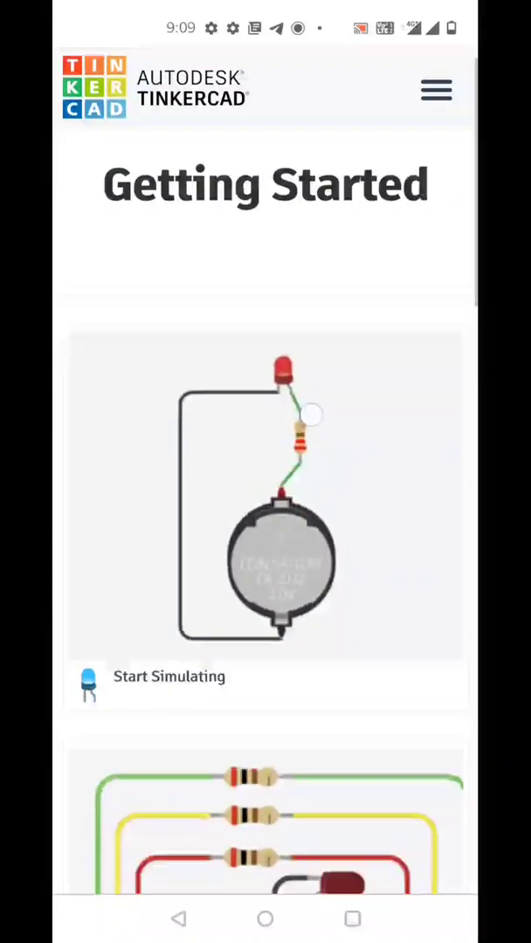
pyautogui.scroll(-3)
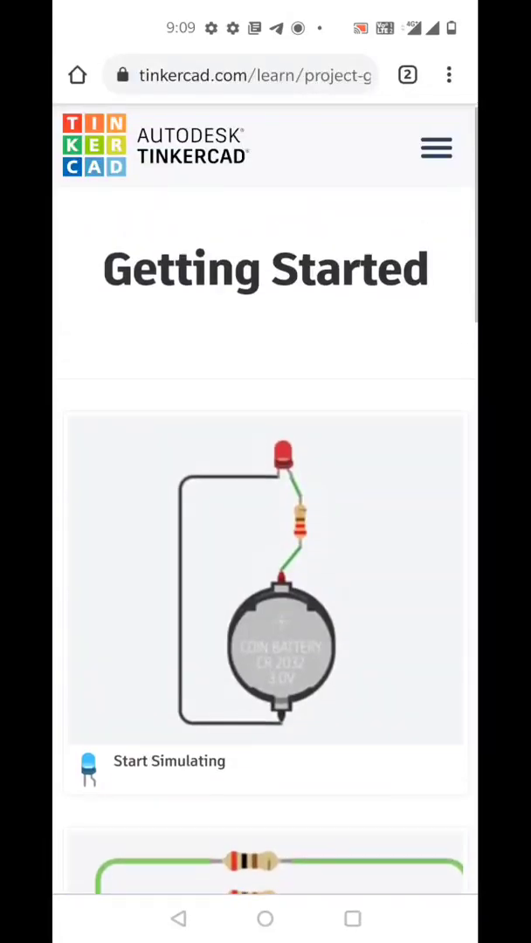
pyautogui.click(169, 762)
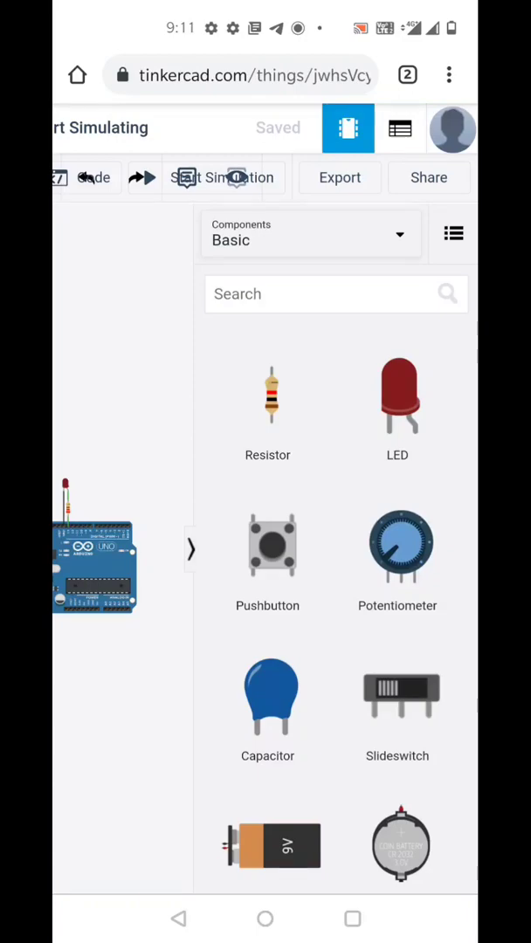
# Browse the Basic Components panel, then collapse it to reveal the Arduino circuit.
pyautogui.scroll(-3)
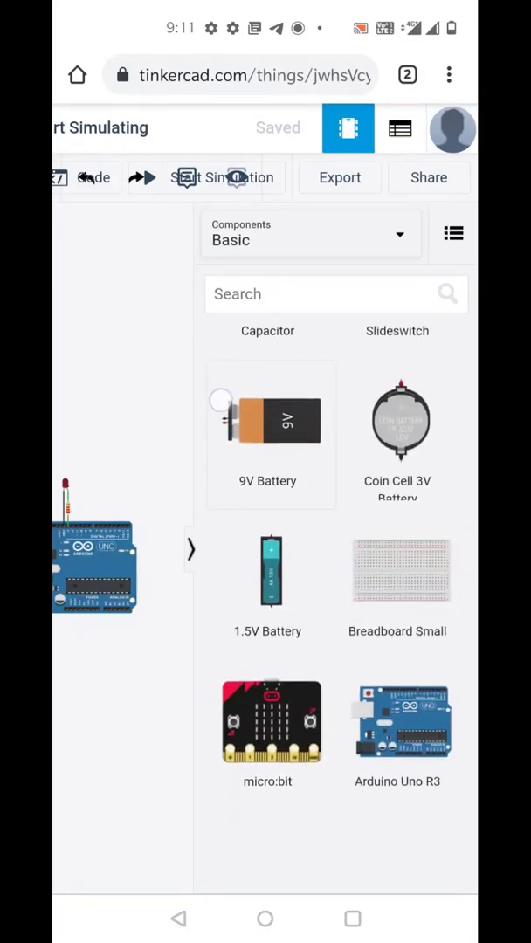
pyautogui.scroll(-3)
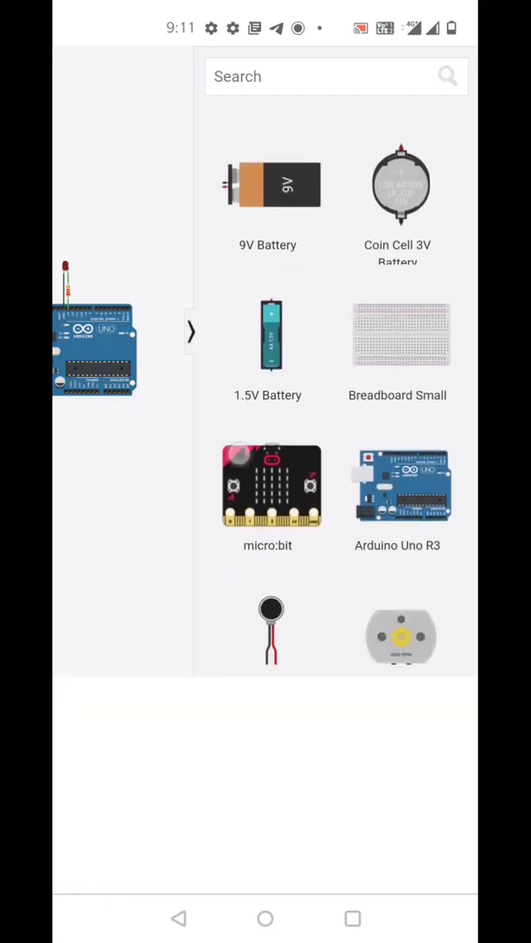
pyautogui.scroll(-3)
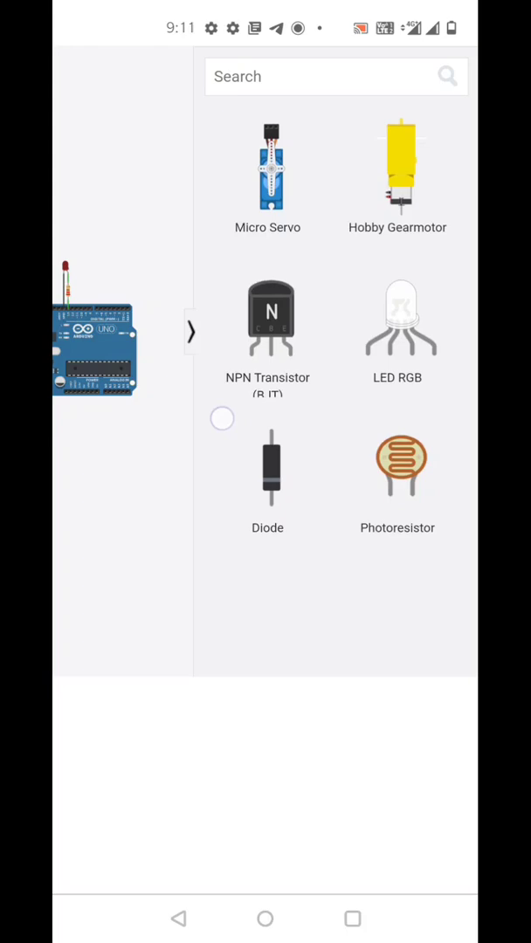
pyautogui.scroll(-3)
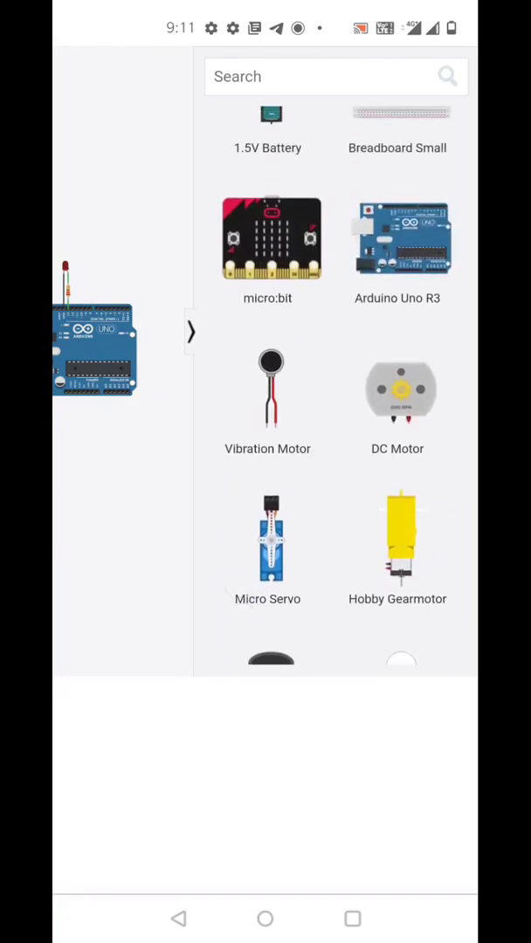
pyautogui.scroll(3)
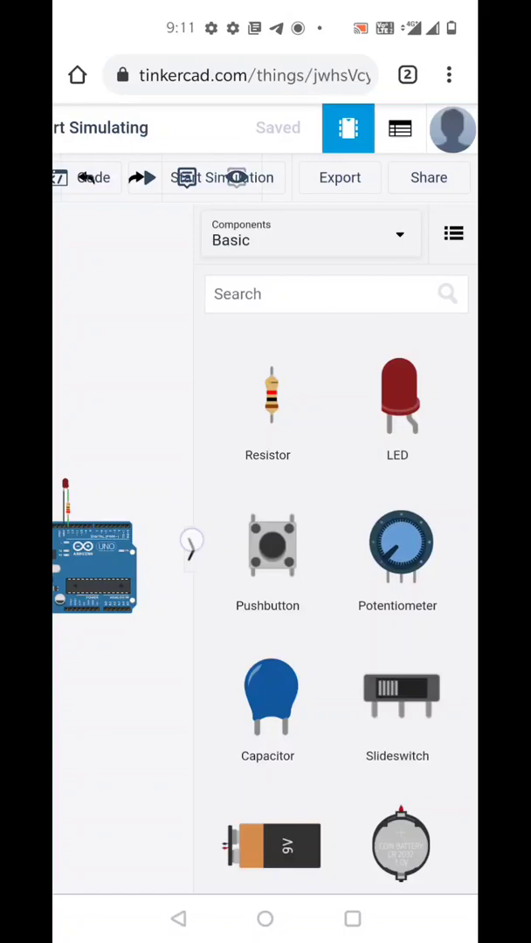
pyautogui.click(224, 179)
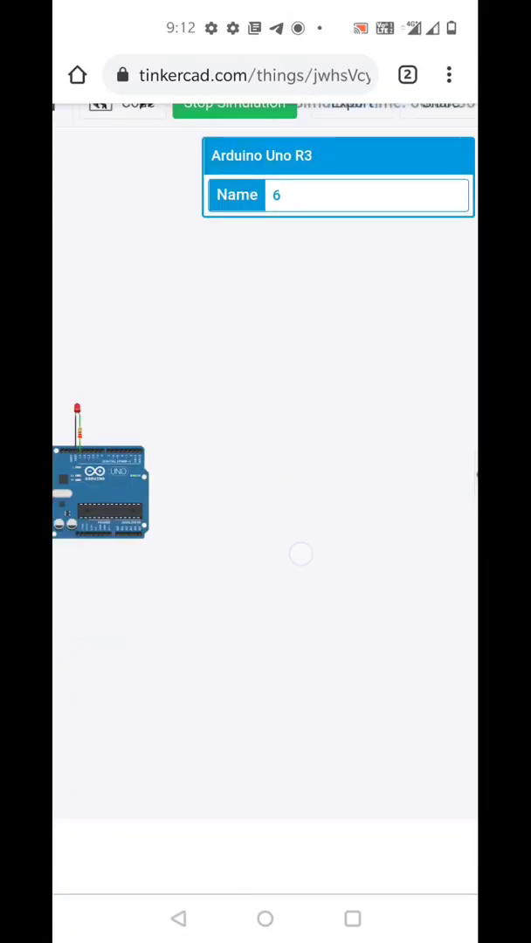
# Scroll through the Blocks code that blinks the Arduino Uno's built-in LED.
pyautogui.scroll(-3)
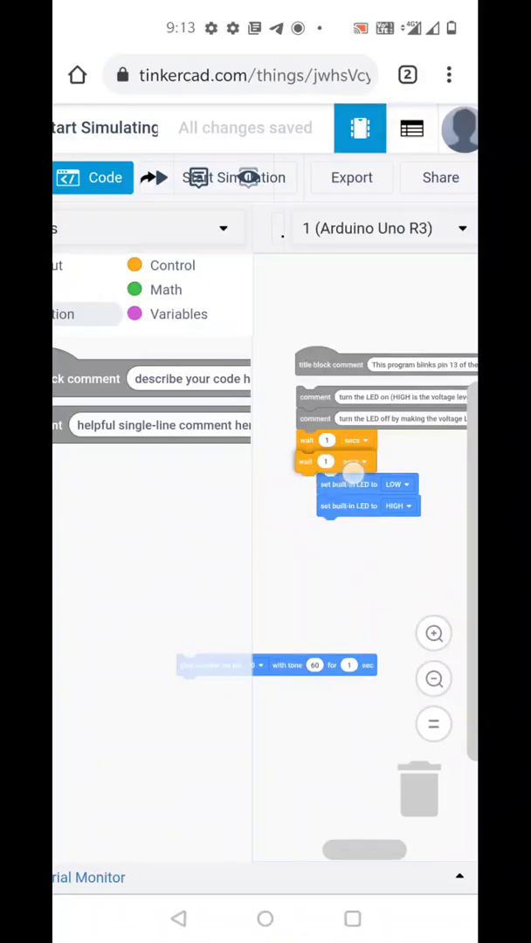
# Detach the 'set built-in LED to HIGH' block from the stack and bring up Export.
pyautogui.moveTo(367, 507); pyautogui.dragTo(329, 594)
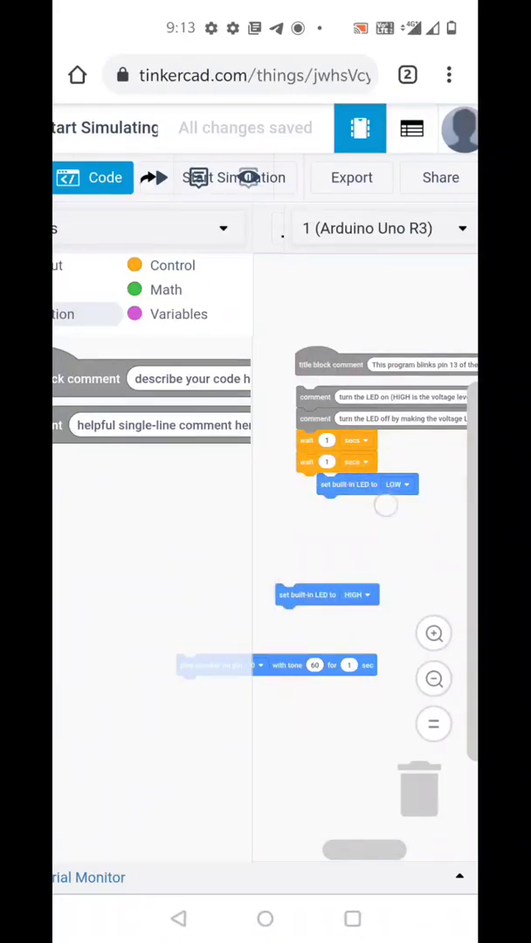
pyautogui.click(351, 178)
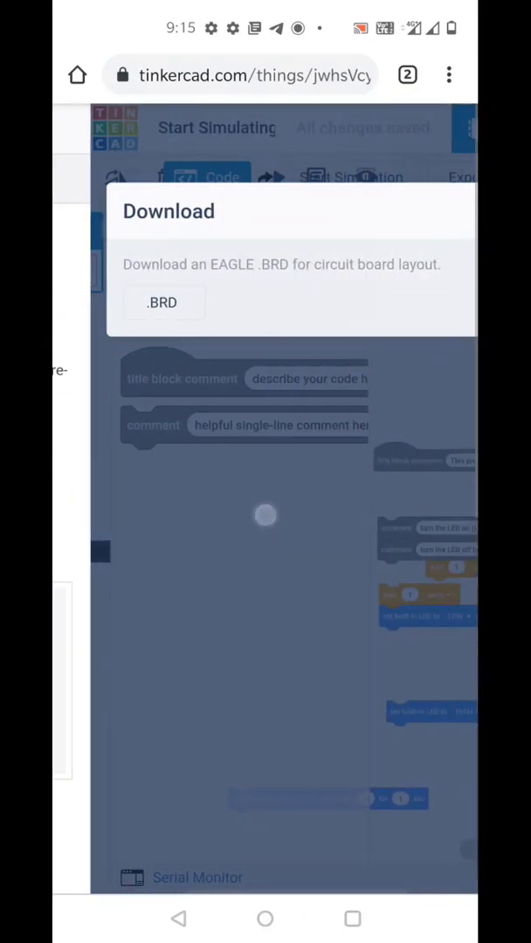
# Download the circuit as Start Simulating.brd, then bring up the Share panel.
pyautogui.click(163, 302)
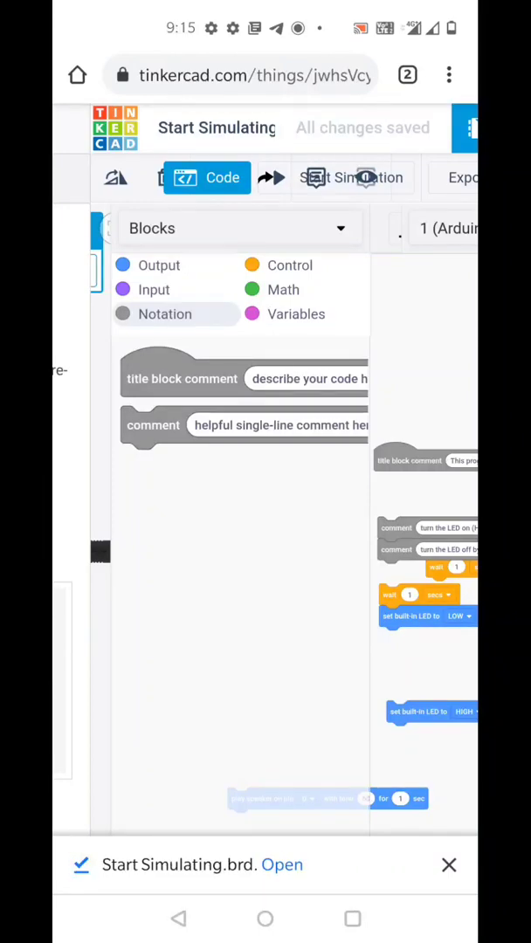
pyautogui.click(451, 865)
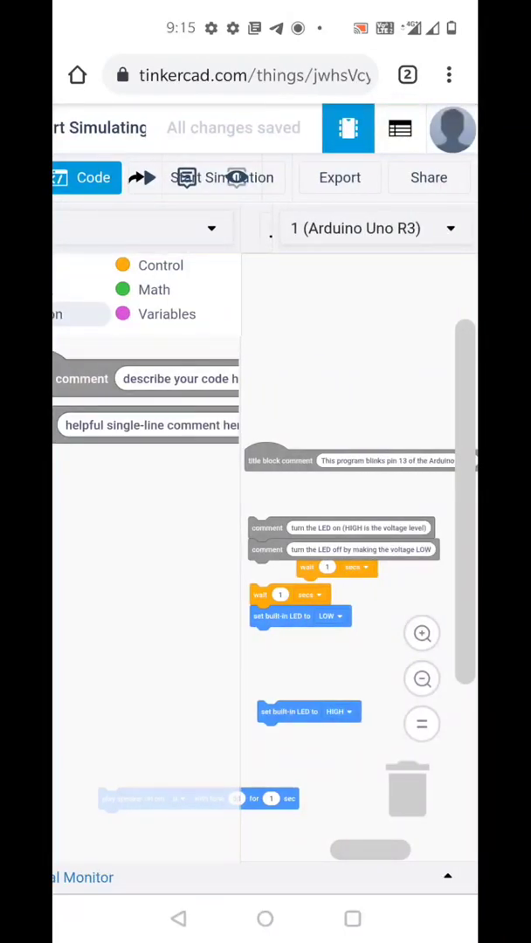
pyautogui.click(430, 178)
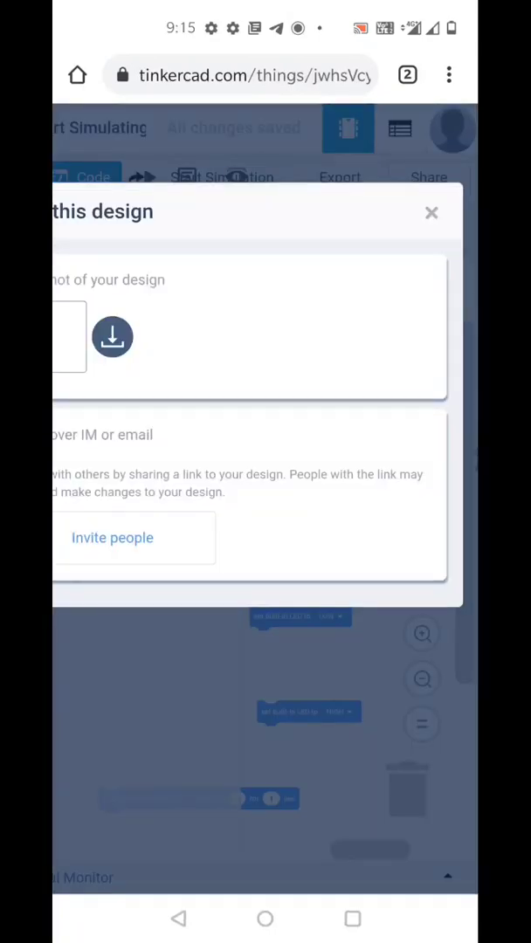